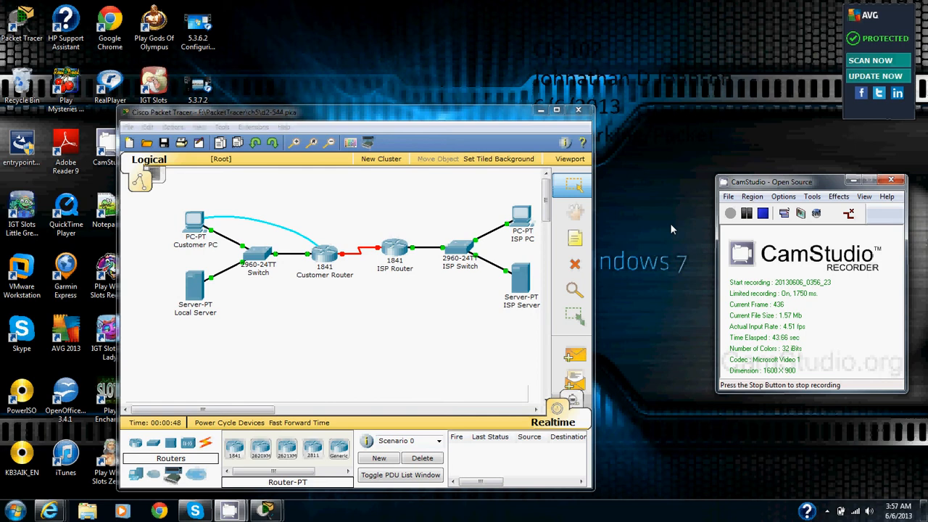
mouse_move(638, 241)
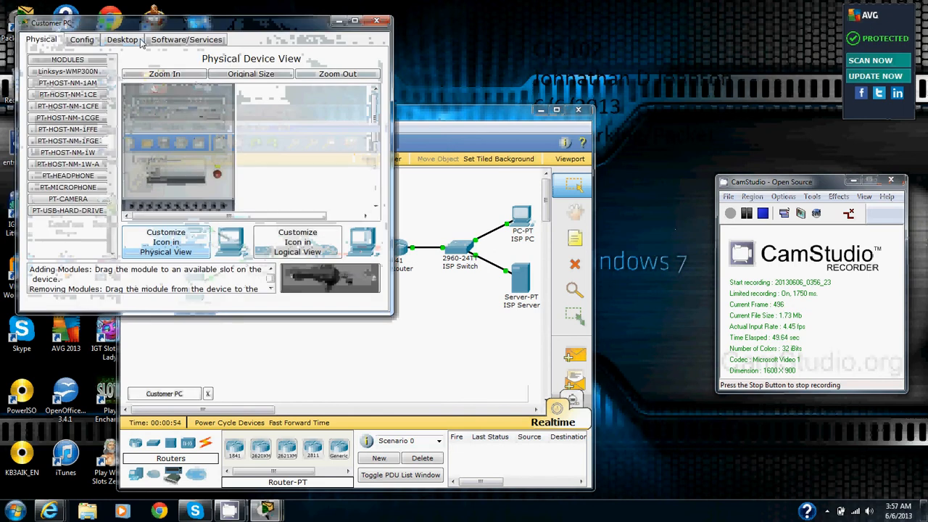
Open the Customer PC's Terminal and accept the default console port settings
click(121, 39)
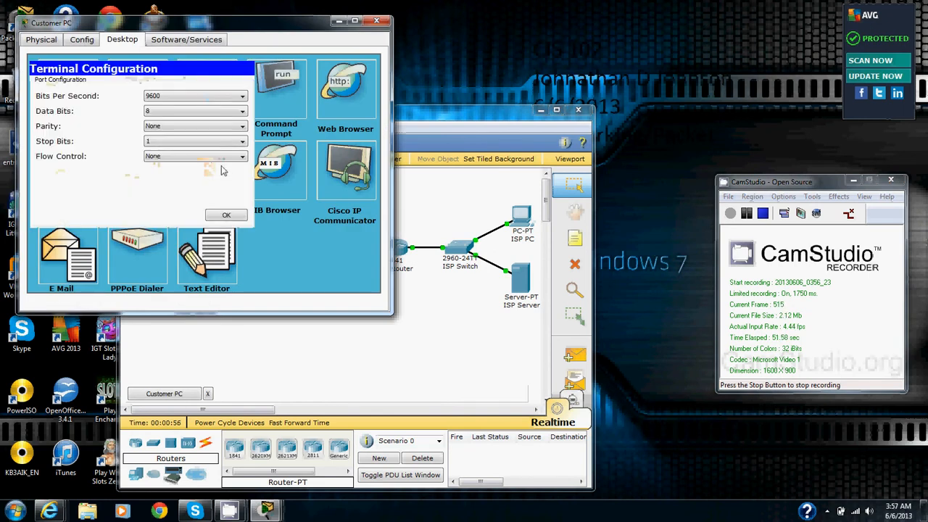
click(226, 215)
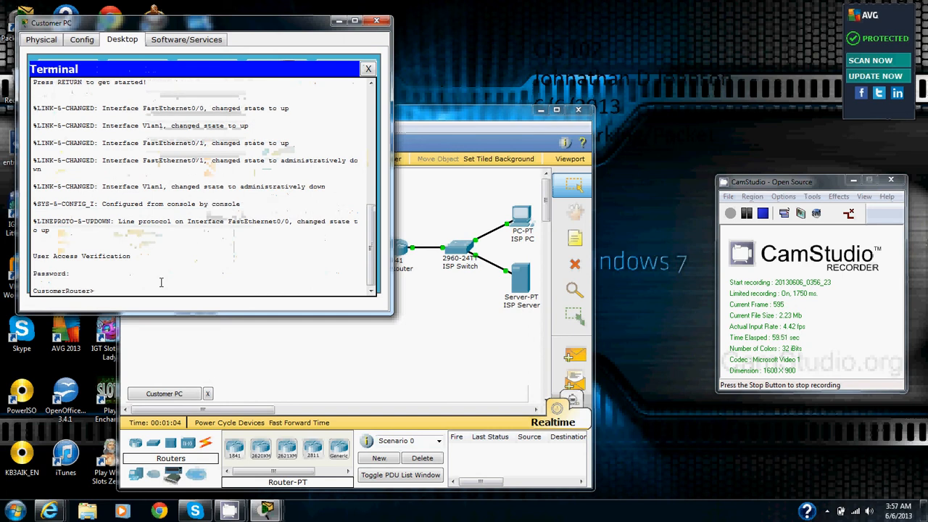
Enter privileged EXEC with enable, then global configuration with configure terminal
text(enable)
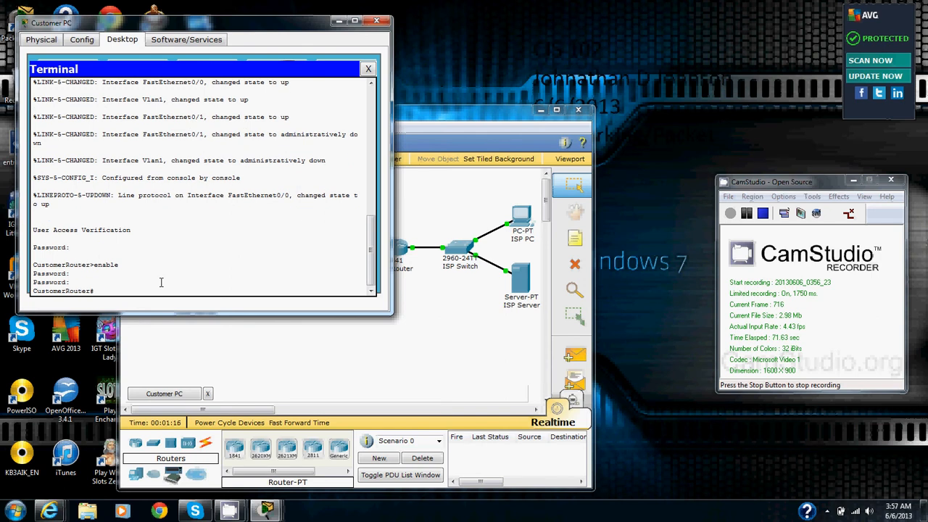
text(configure terminal)
text(interfa)
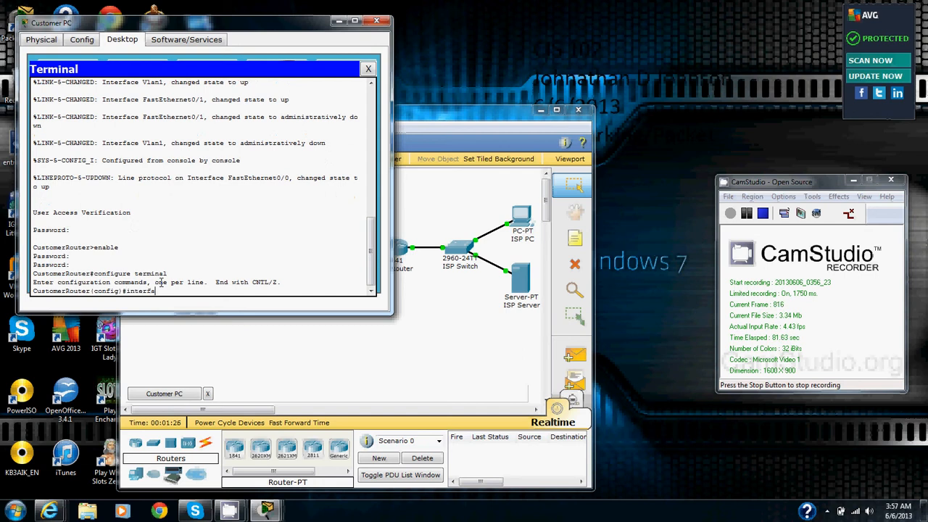
Enter interface serial 0/0/0 and submit a mistyped IP address command, which is rejected
text(serial)
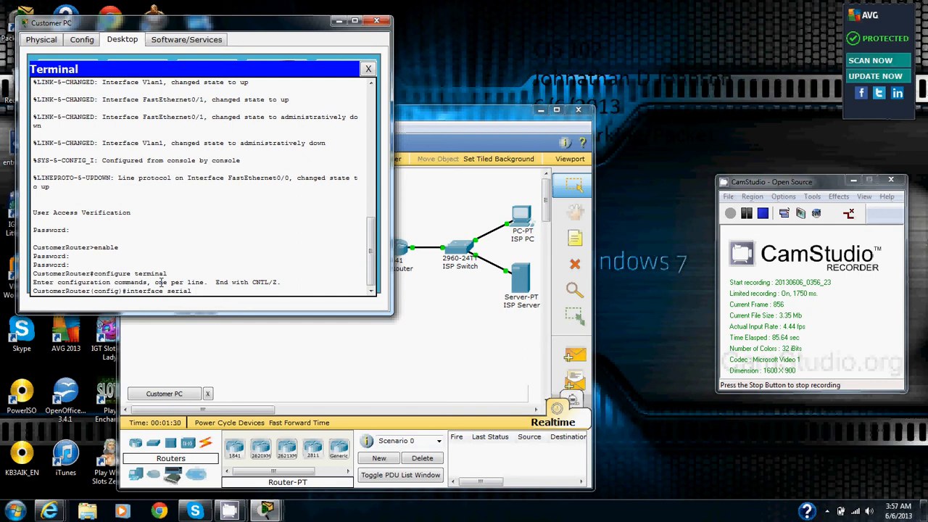
text(0/0/0)
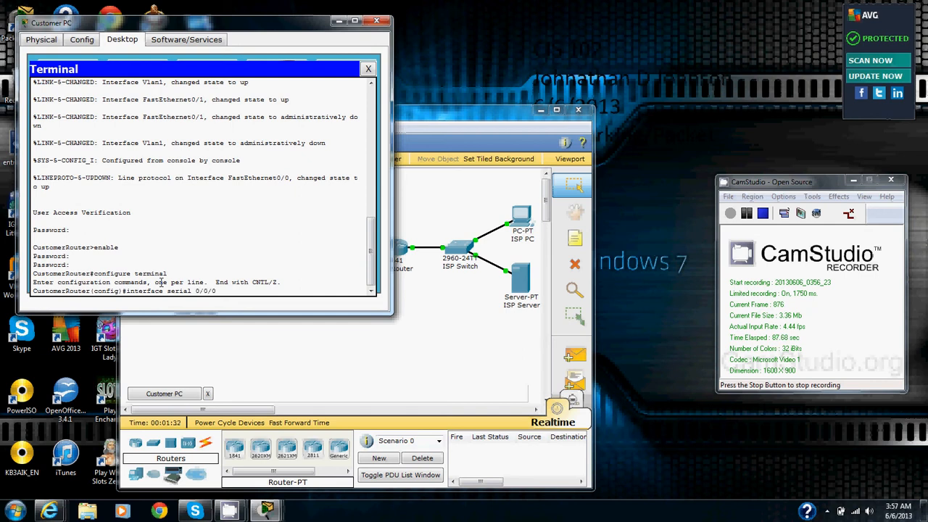
key(enter)
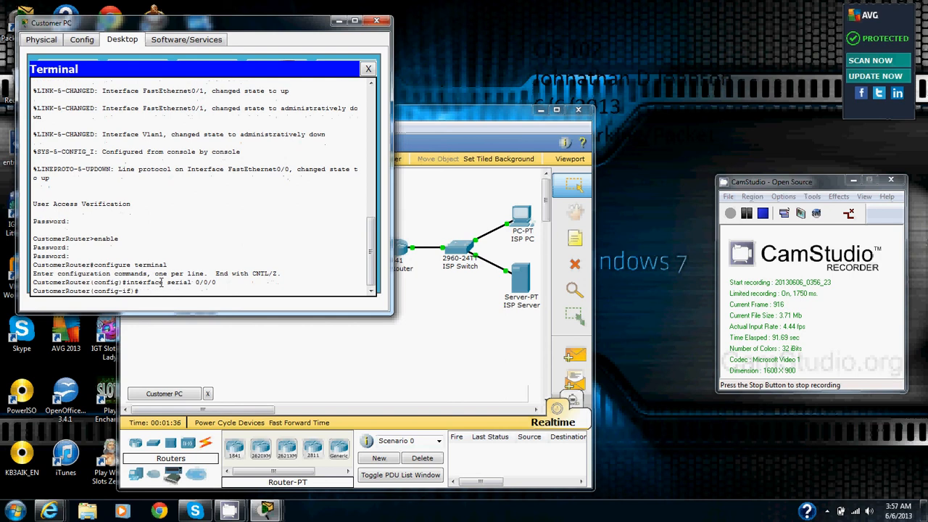
text(ip address)
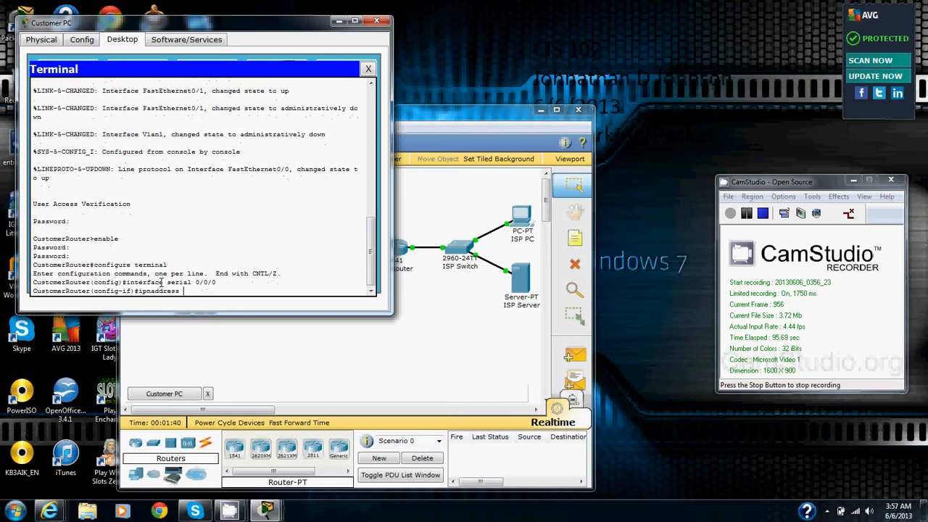
text(209.)
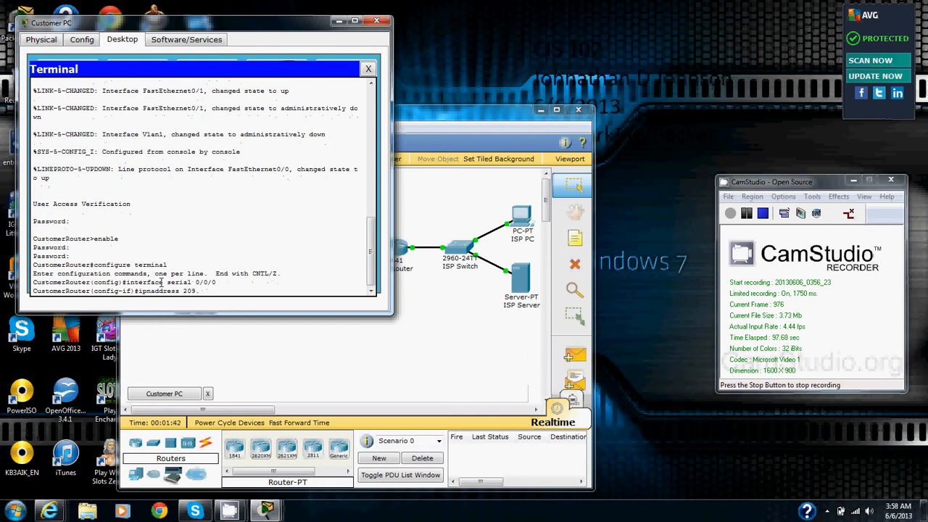
text(16)
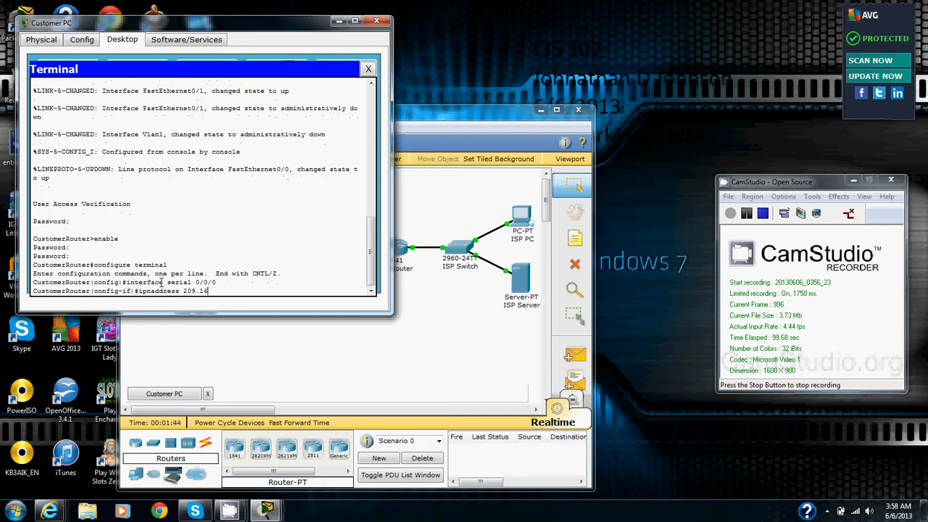
text(5.)
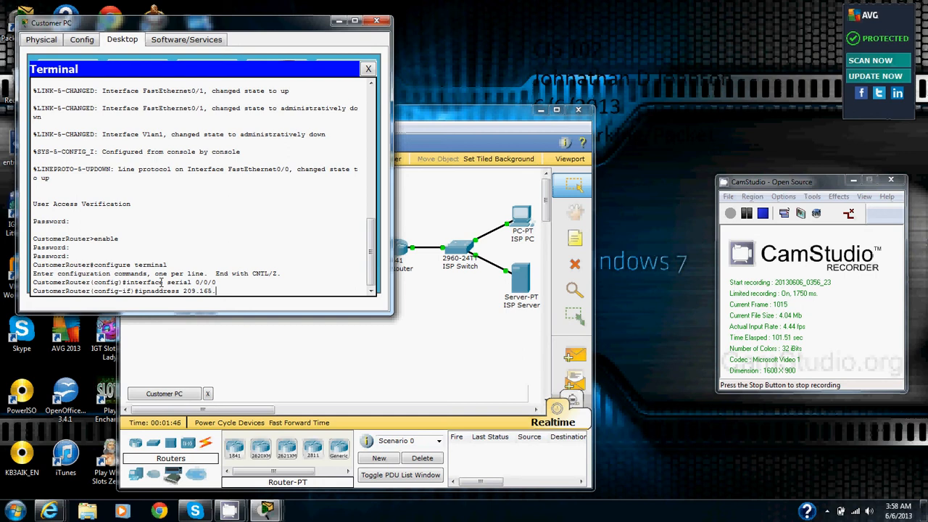
text(200)
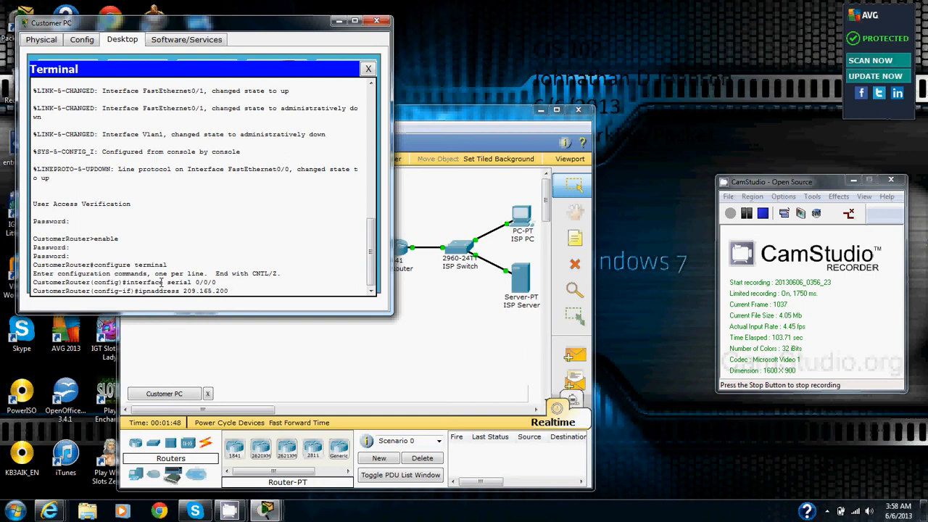
text(.228 255.255.255)
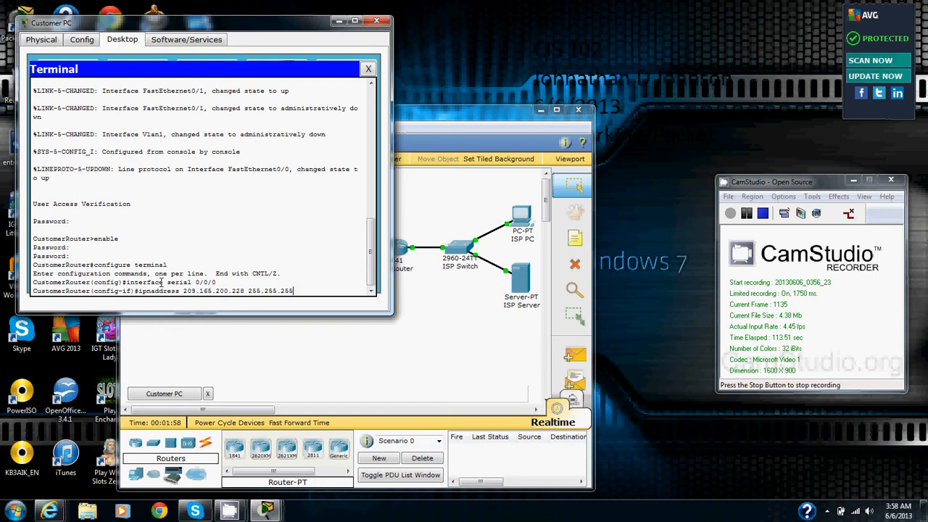
text(22)
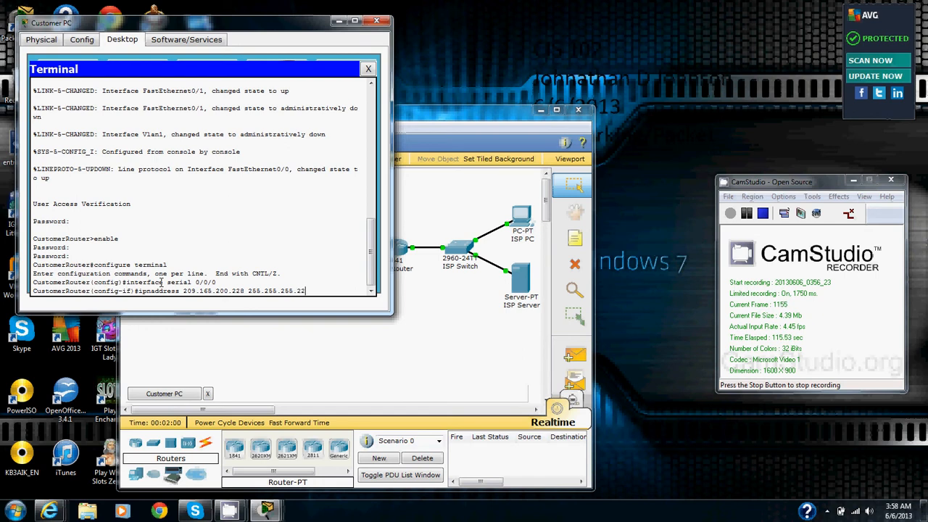
key(enter)
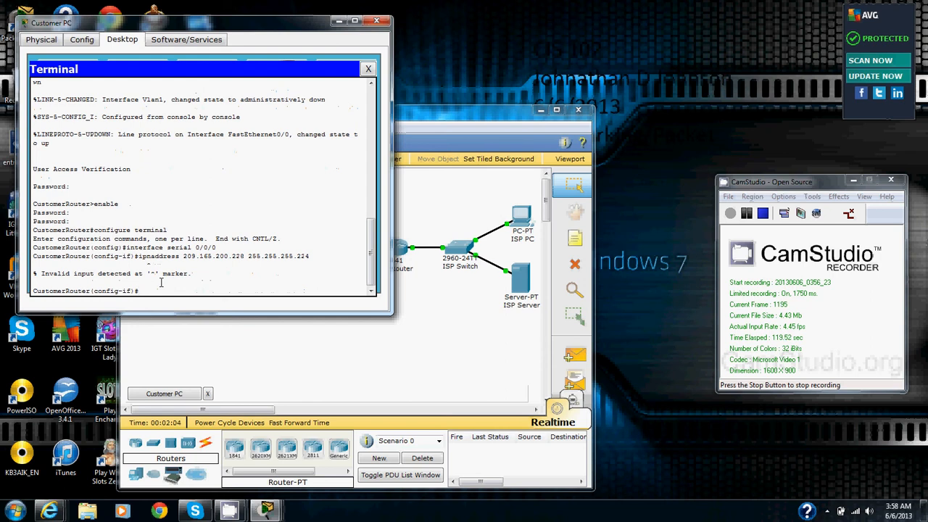
Re-enter ip address 209.165.200.228 255.255.255.224 correctly on serial 0/0/0
text(ip address)
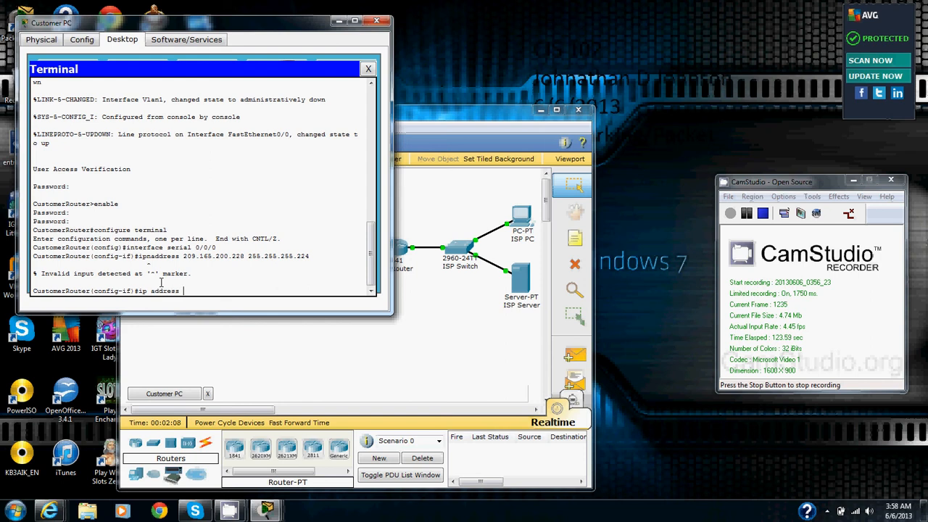
text(209.1)
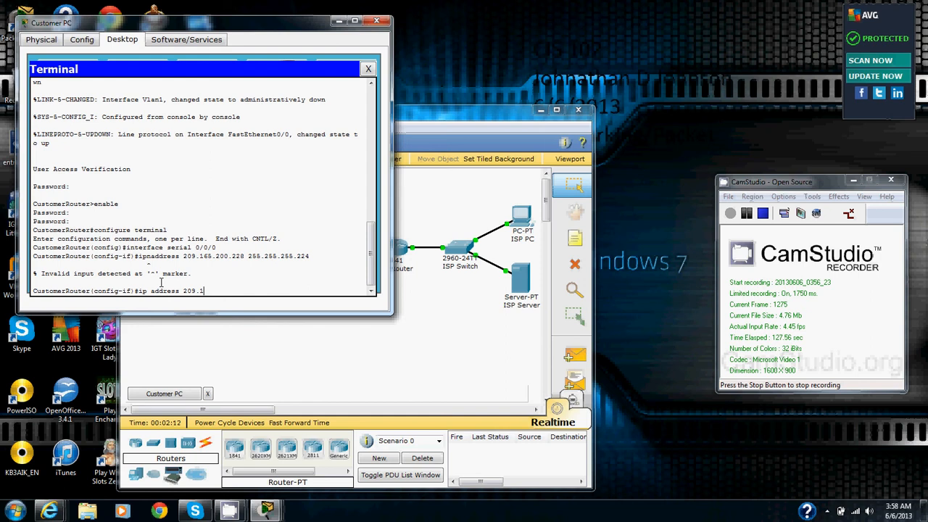
text(65.1)
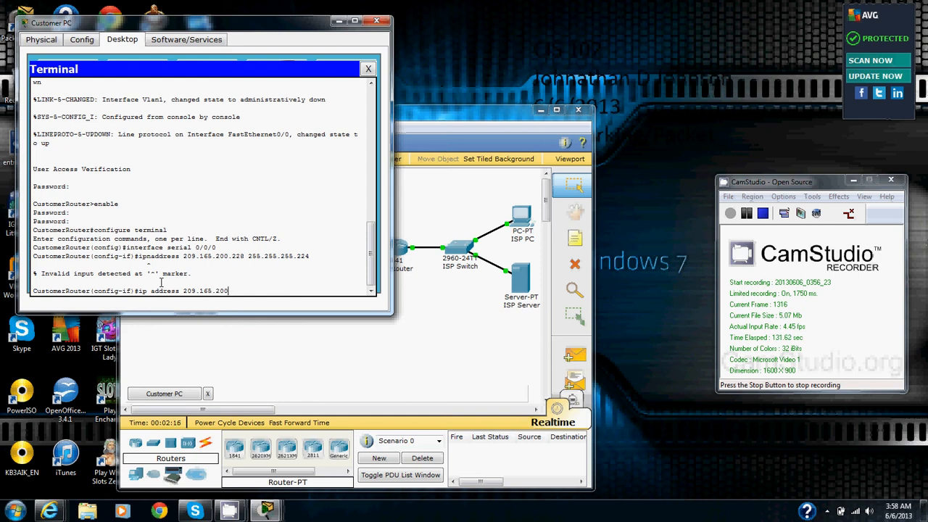
text(.)
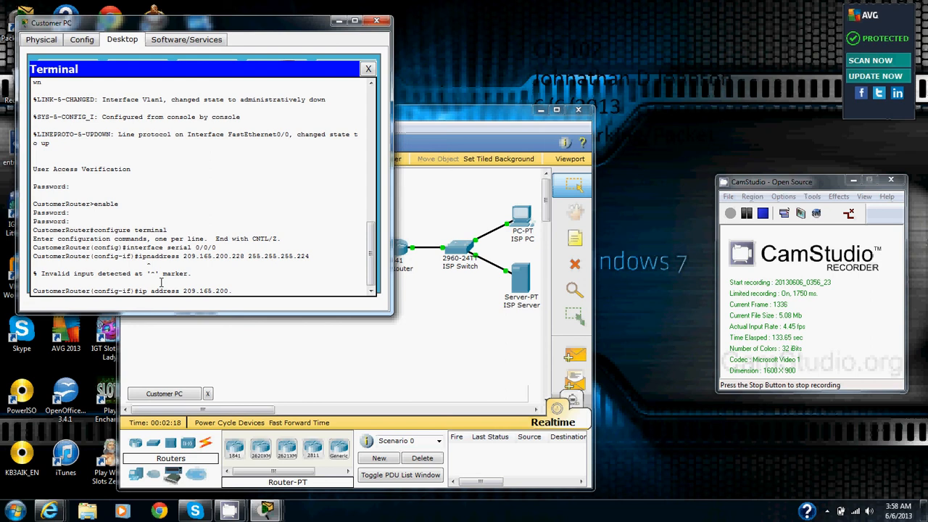
text(228)
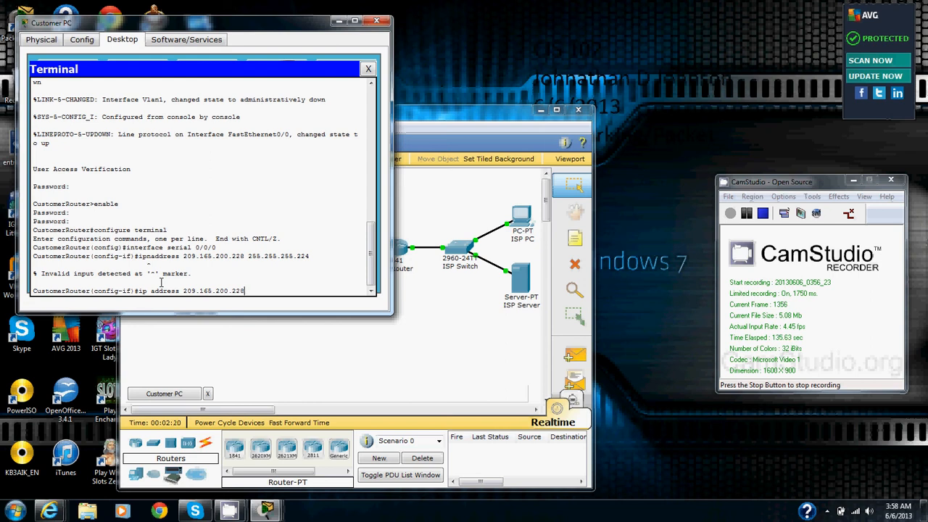
text(2555)
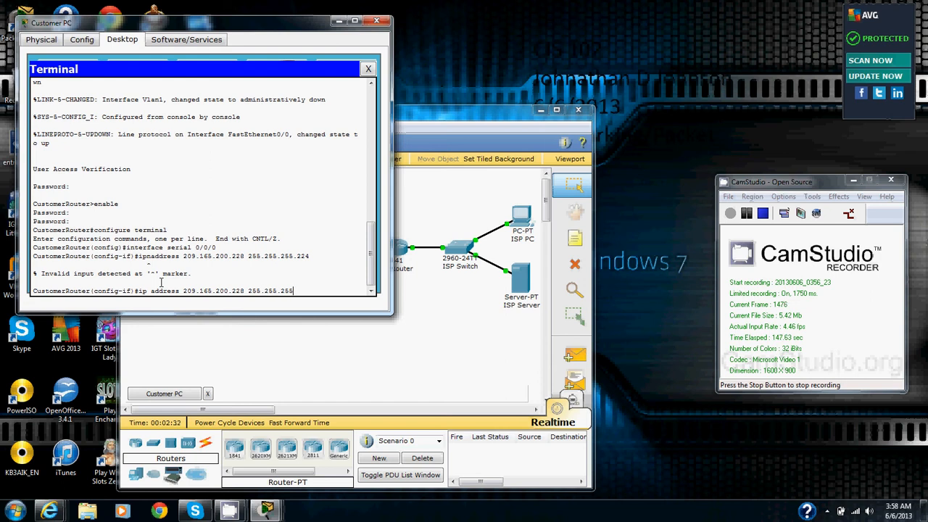
text(.224)
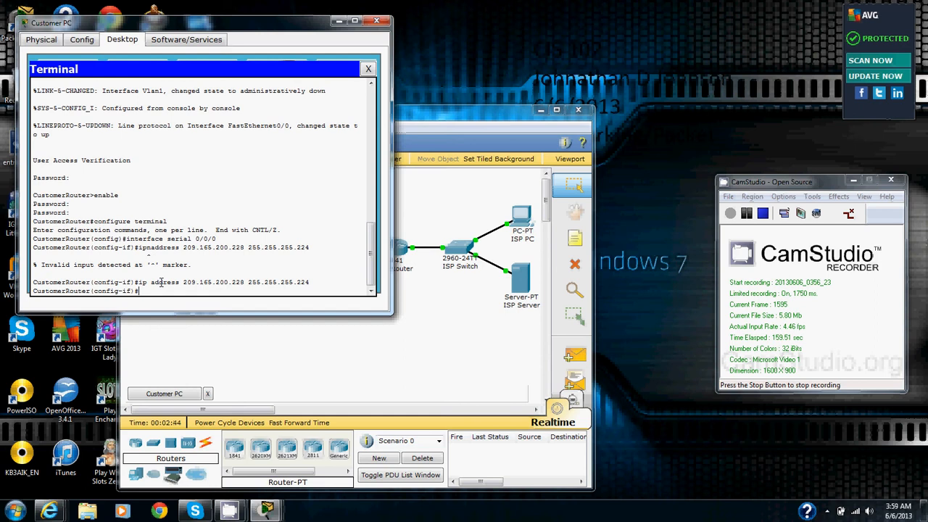
Apply 'encapsulation ppp' to serial 0/0/0 so the link runs PPP
text(encapsu)
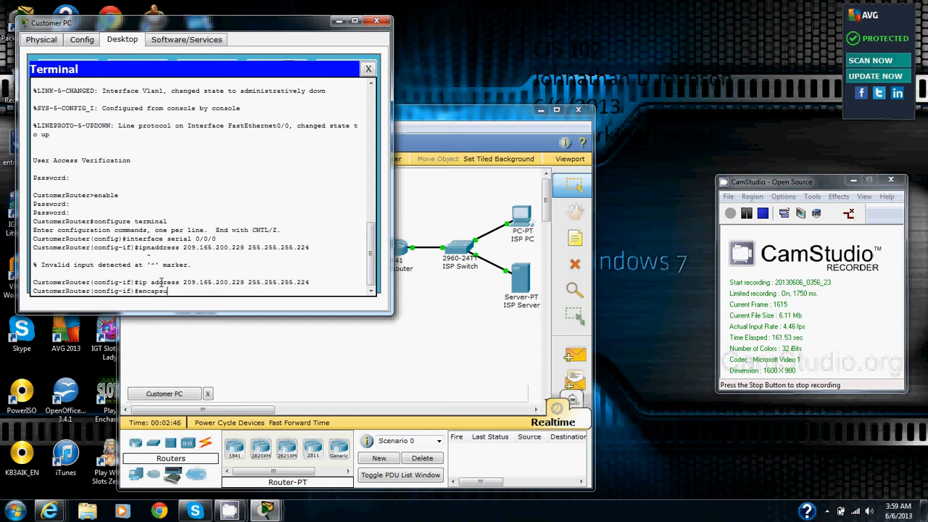
text(lation)
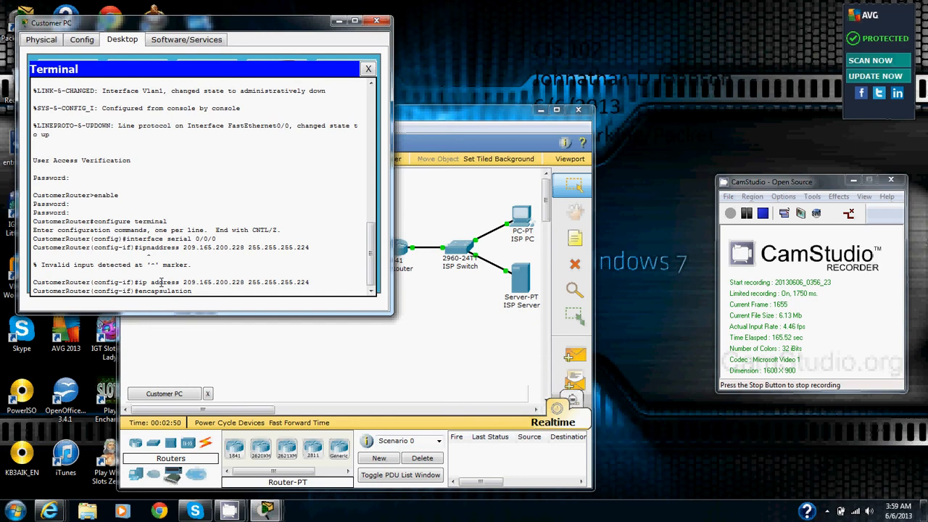
text(ppp)
text(no shutdown)
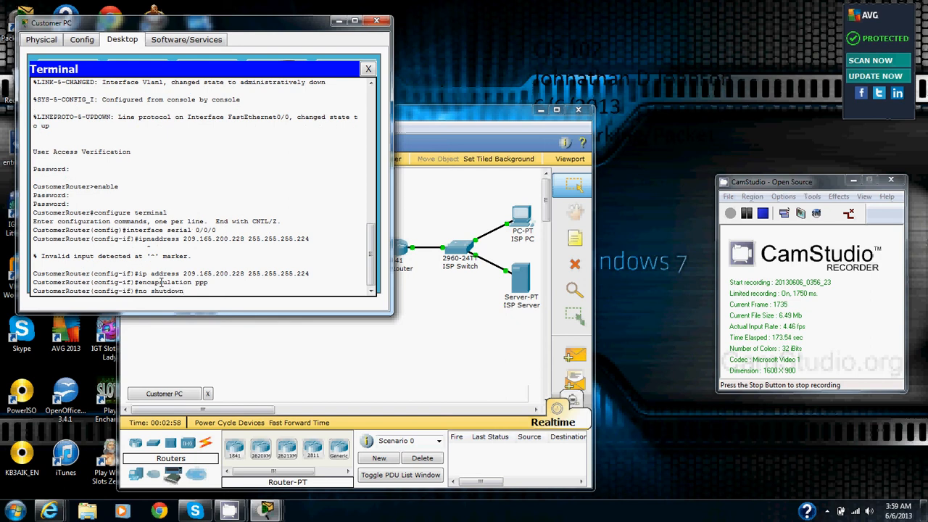
key(enter)
text(end)
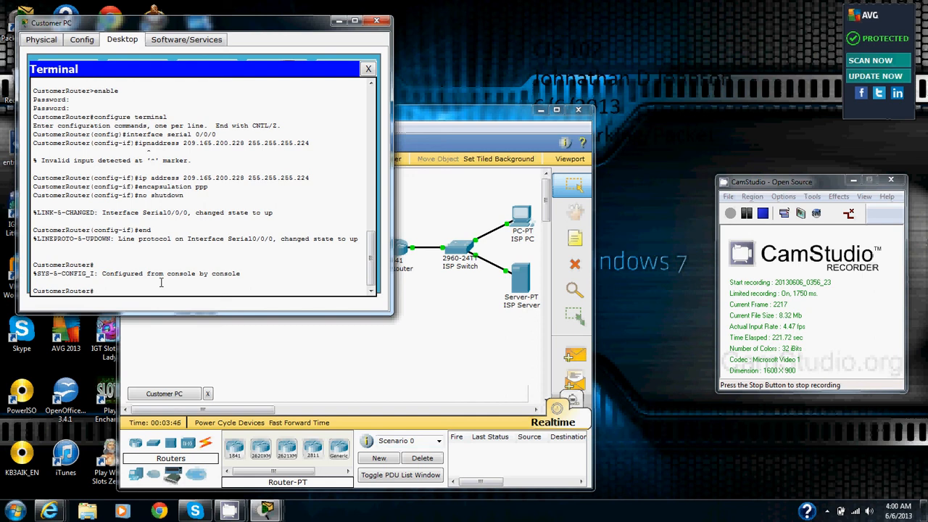
Run show interface serial 0/0/0 and page through to confirm PPP, line protocol up
text(show interface)
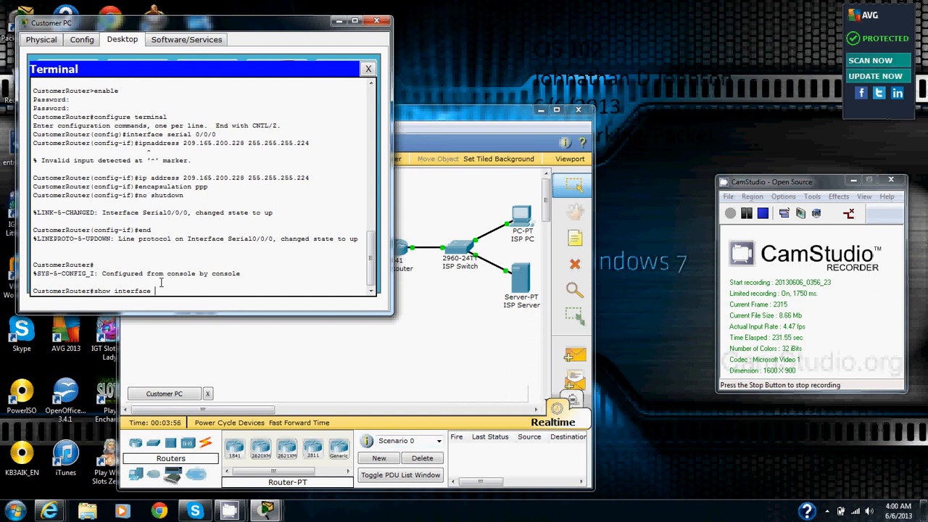
text(s)
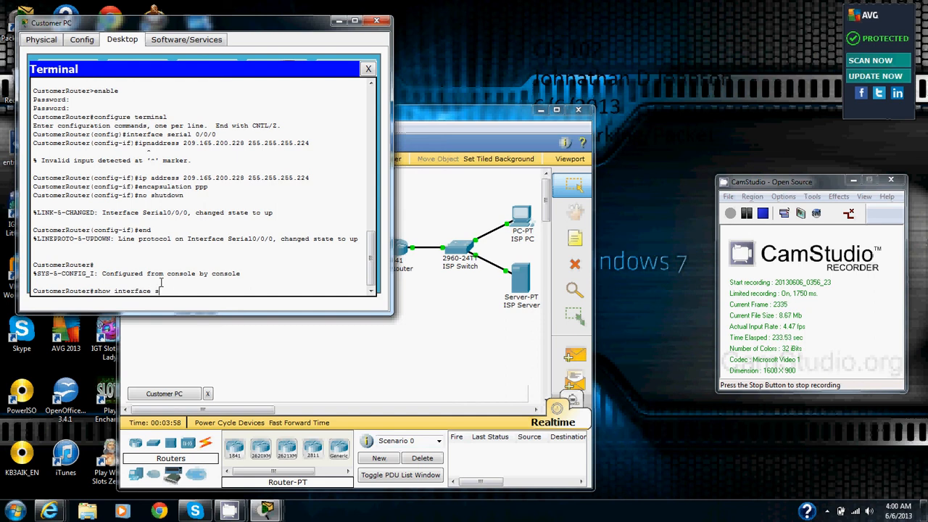
text(erial)
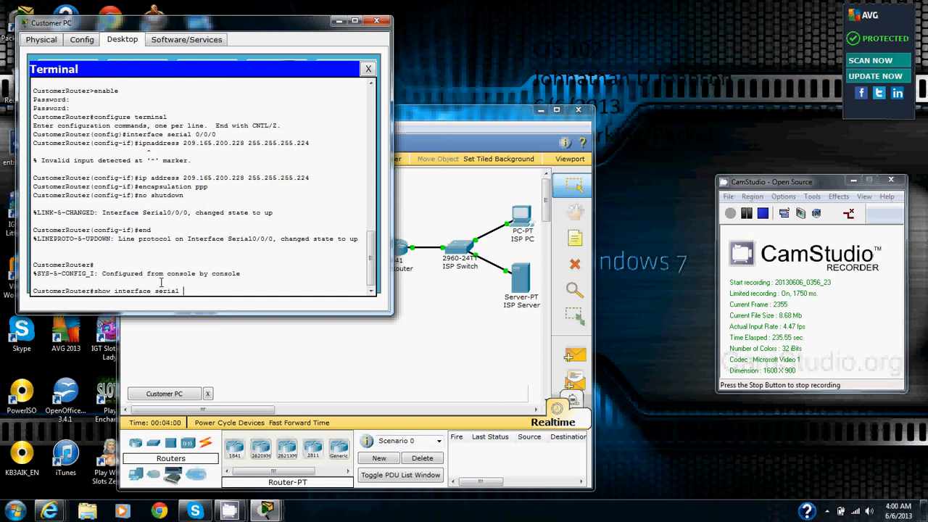
text(0/0/)
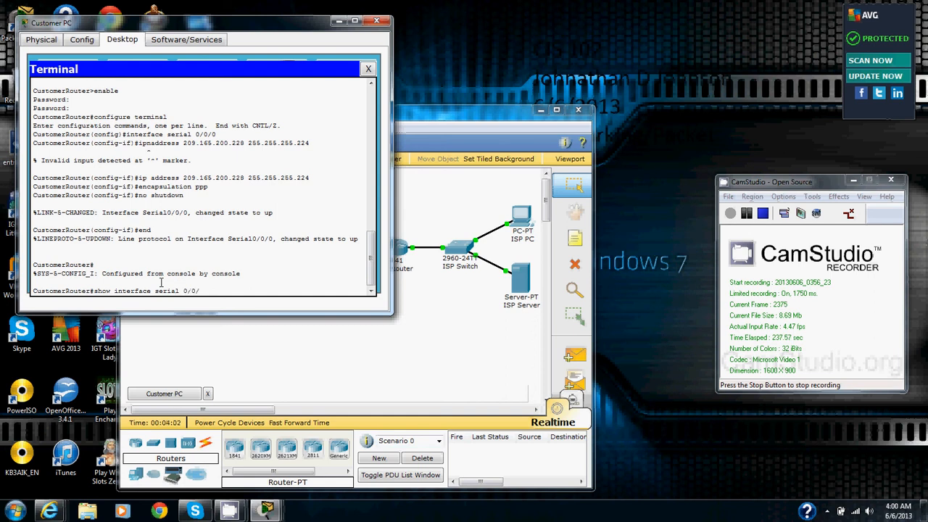
key(enter)
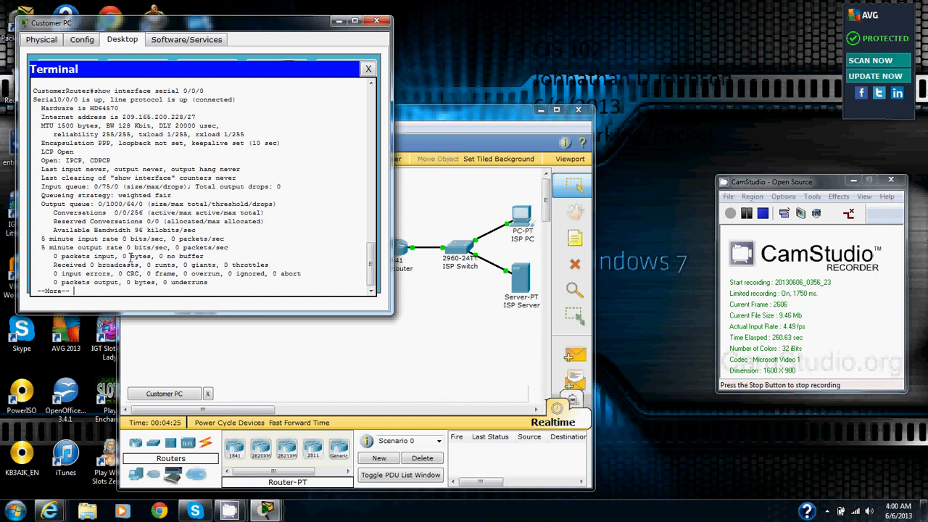
key(space)
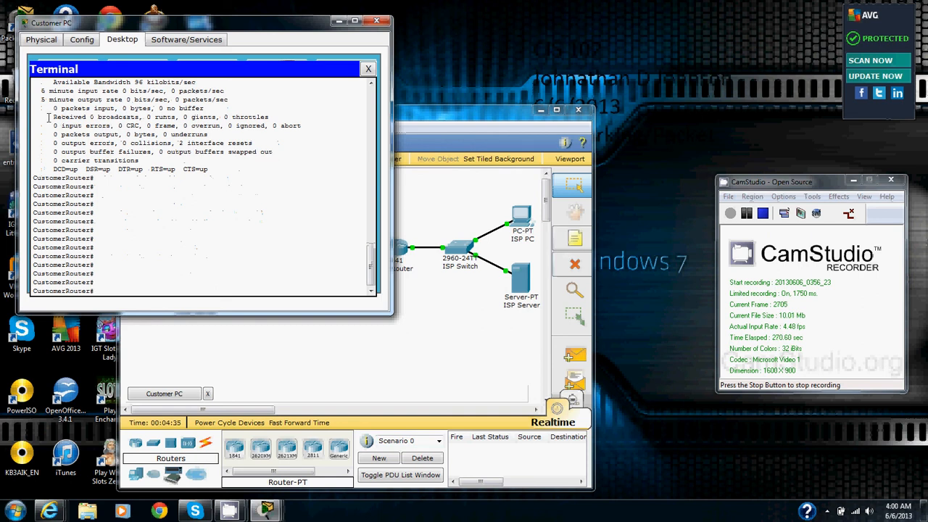
text(show interface serial 0/0/0)
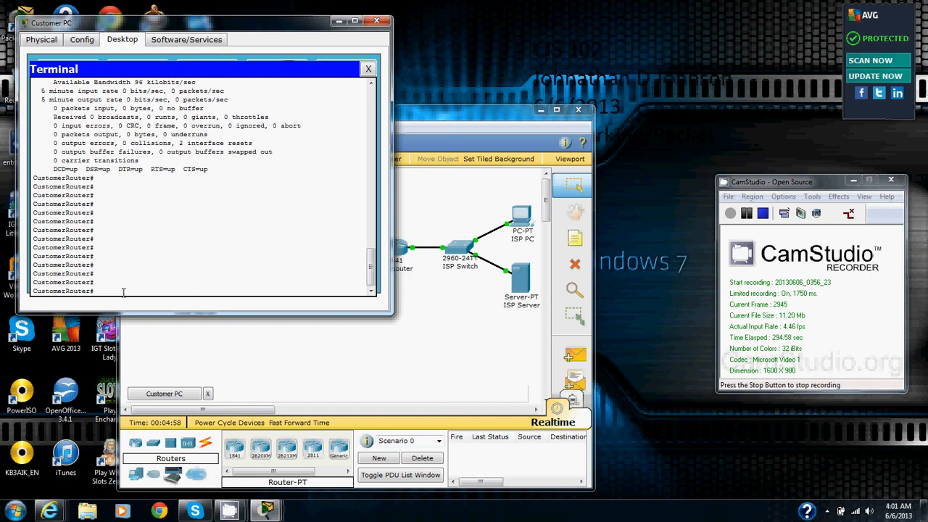
Ping the ISP at 209.165.200.22x from the router, completing the activity
text(ping 20)
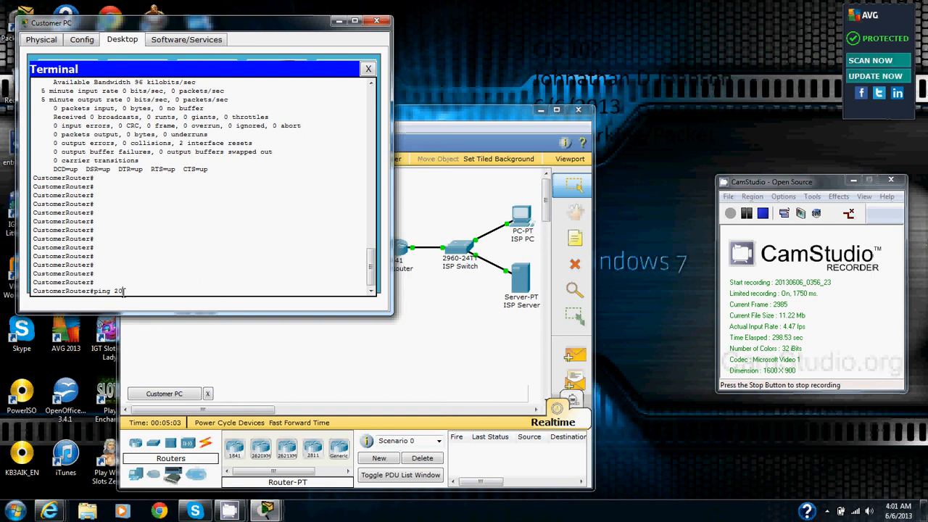
text(3.)
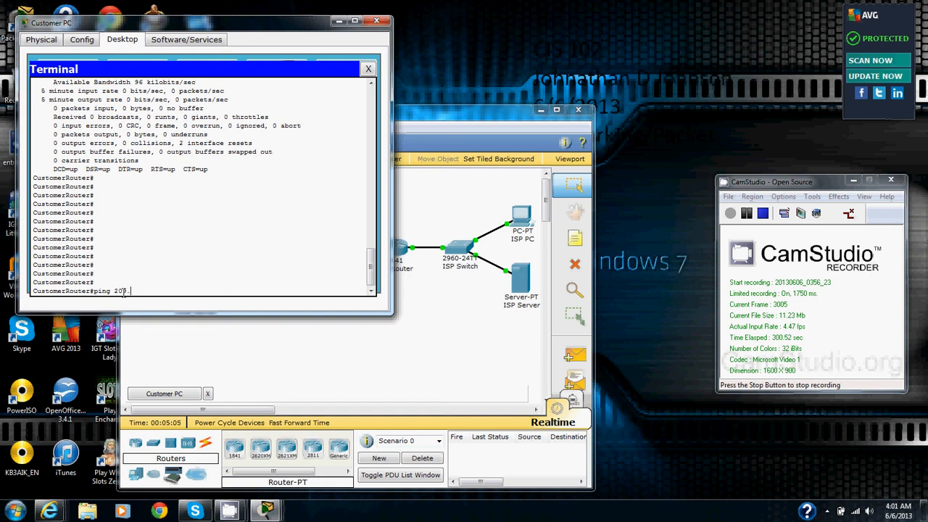
text(.1)
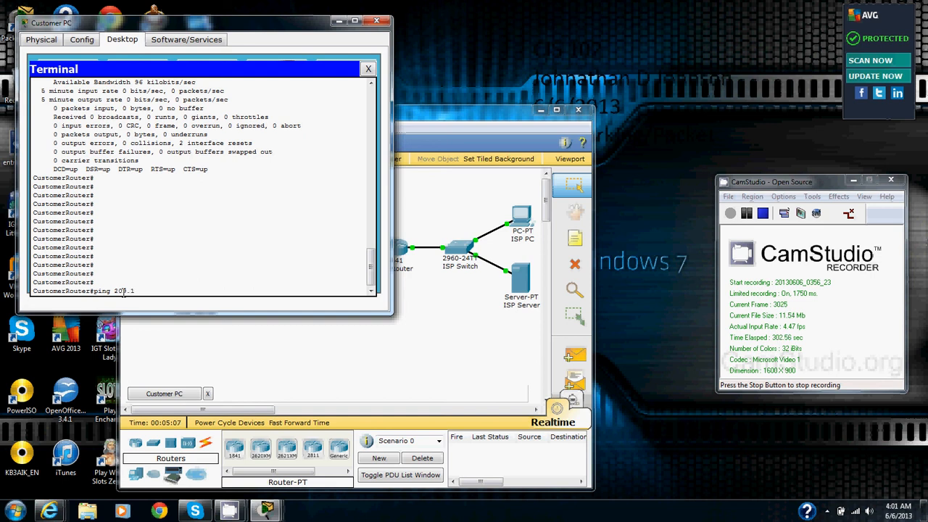
text(65)
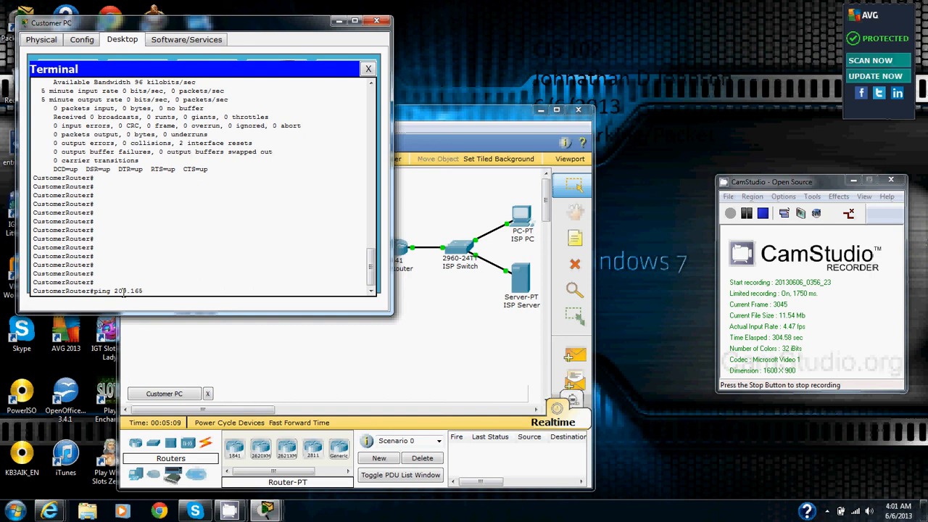
text(.200)
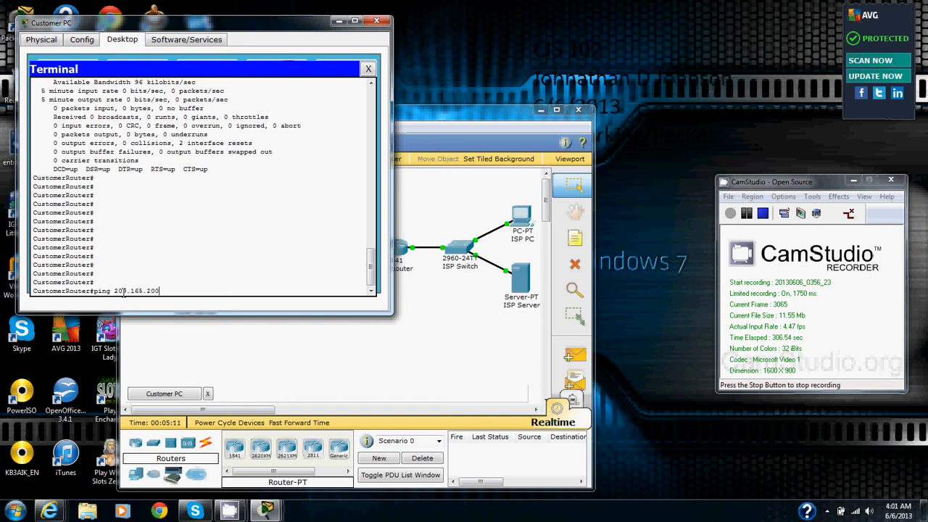
text(.22)
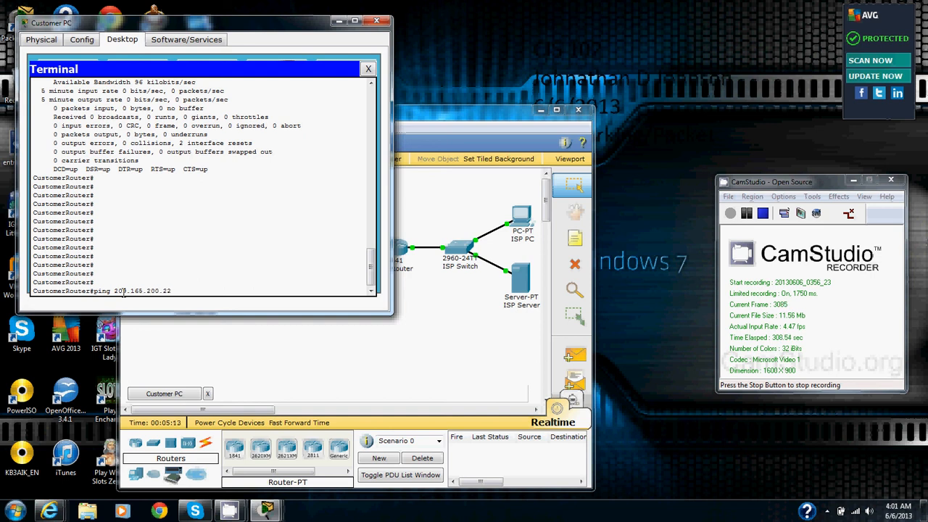
key(enter)
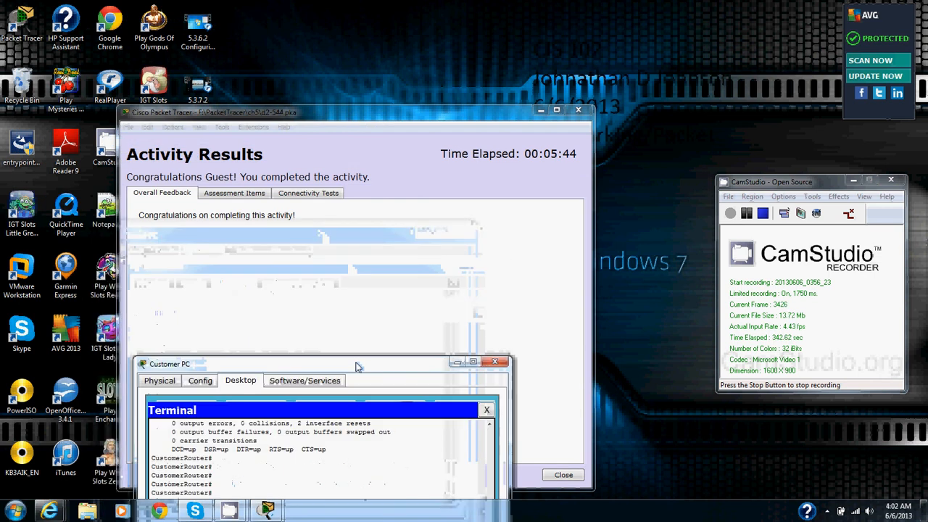
mouse_move(699, 246)
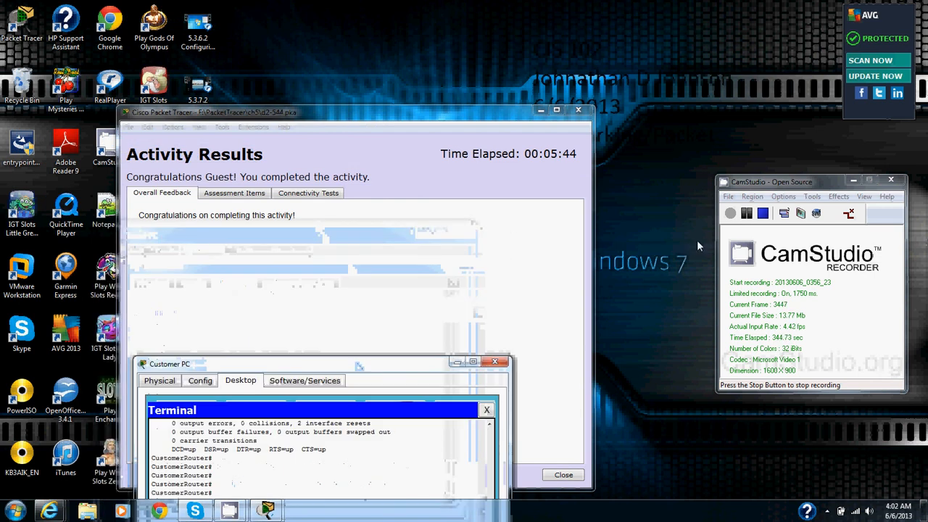